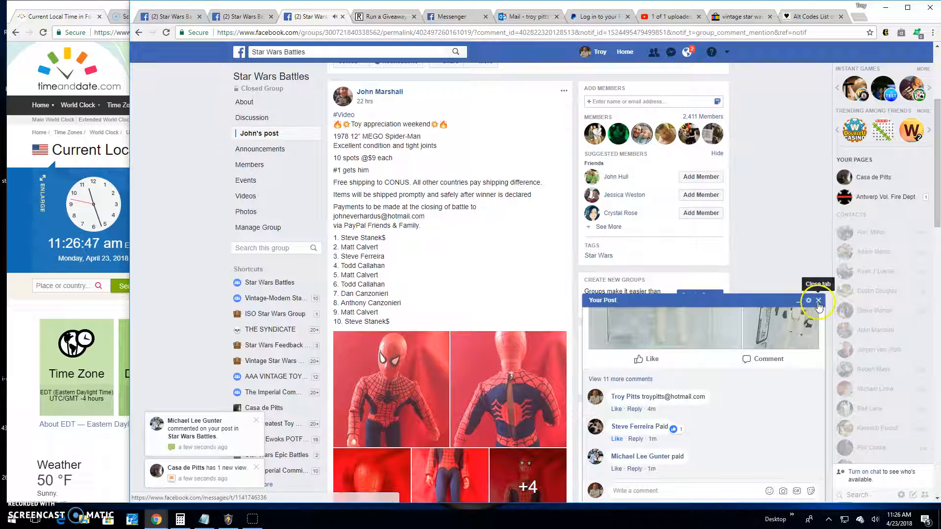
# Close the post's comment pop-up, then browse the Spider-Man figure photos in the viewer.
pyautogui.click(817, 300)
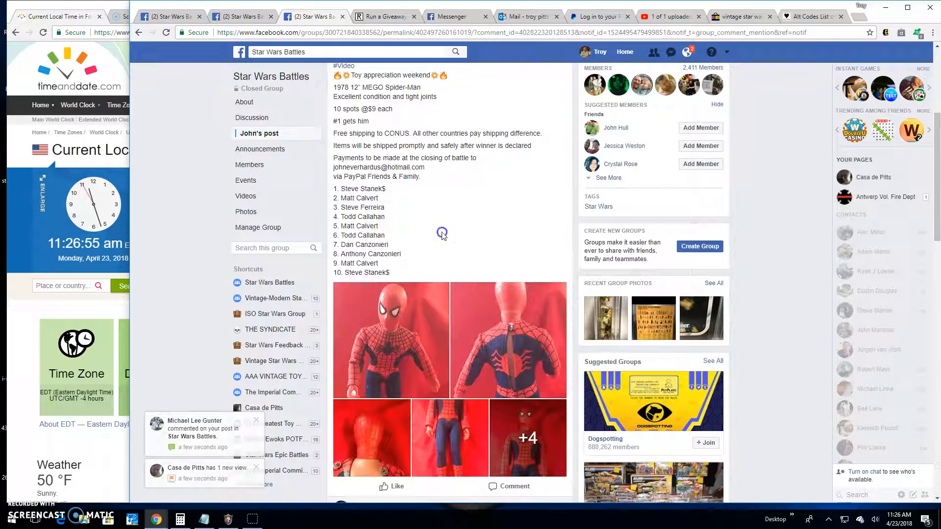
pyautogui.click(390, 339)
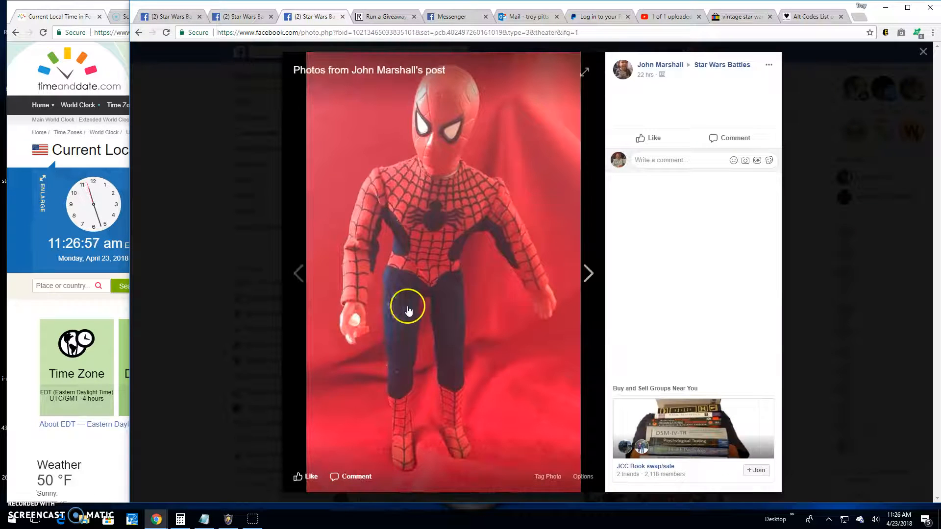
pyautogui.click(588, 273)
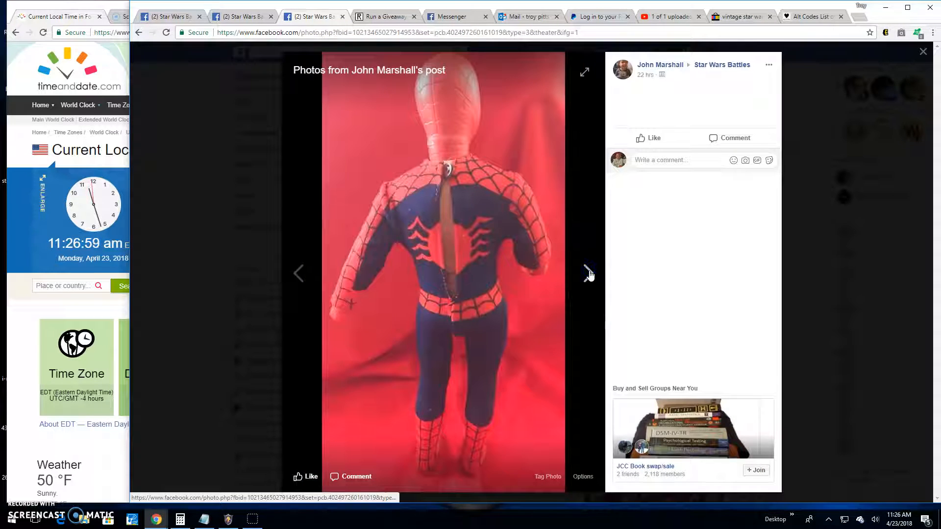
pyautogui.click(589, 273)
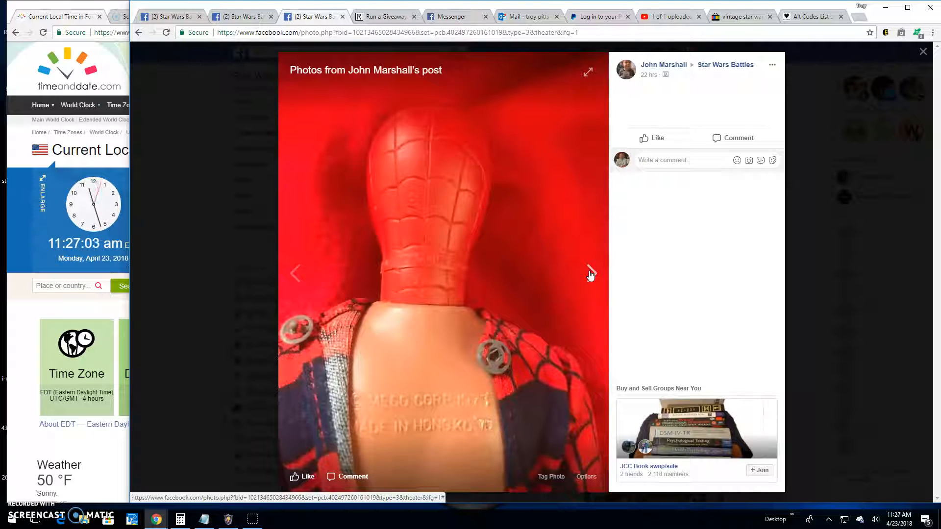
pyautogui.click(590, 273)
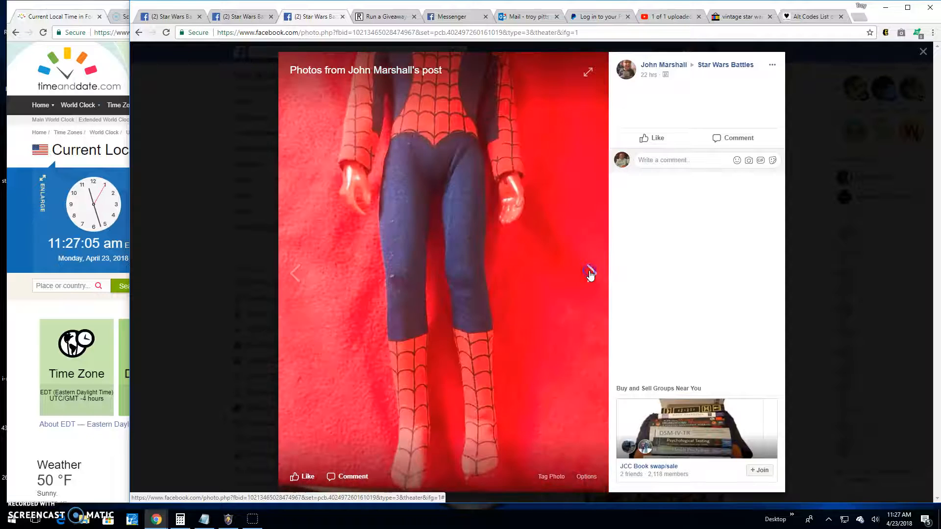
pyautogui.click(590, 273)
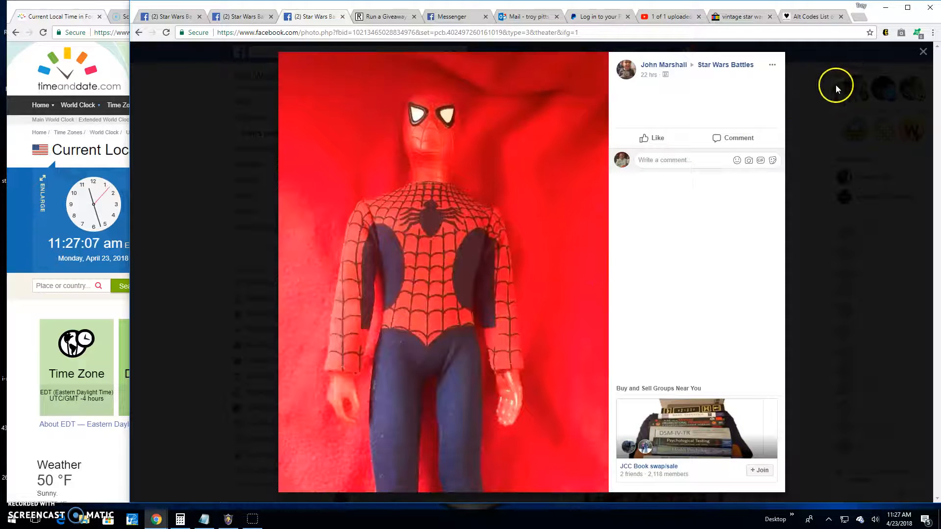
pyautogui.click(923, 51)
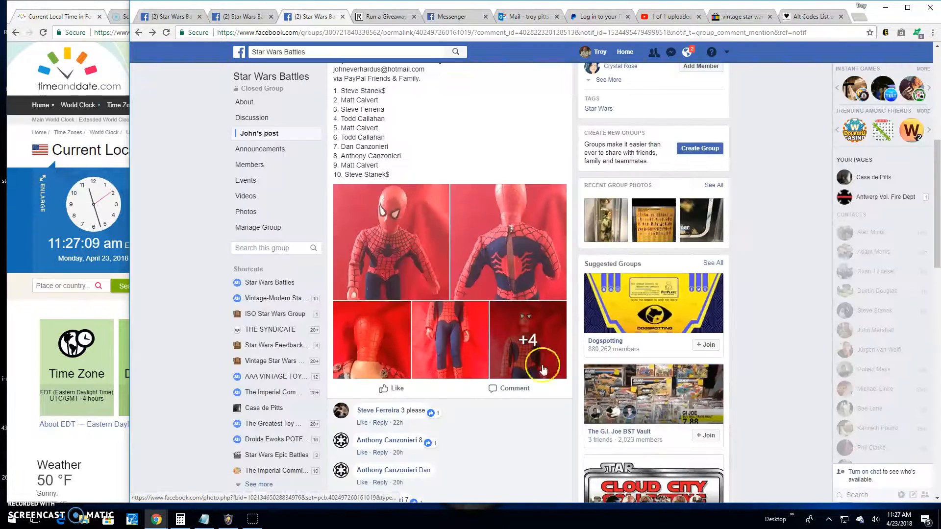
# Post the comment 'Live! 1127 am' on the giveaway thread, then go to the giveaway page.
pyautogui.scroll(-3)
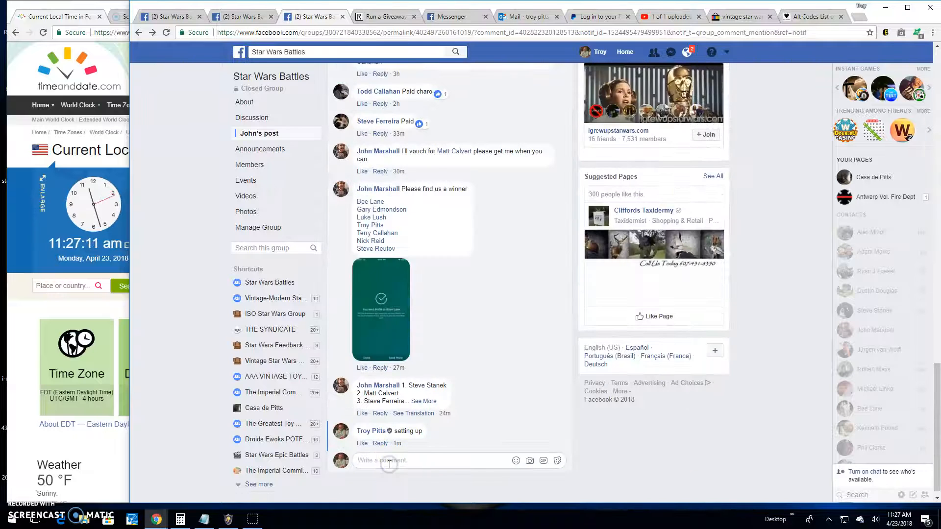
pyautogui.write('Live!')
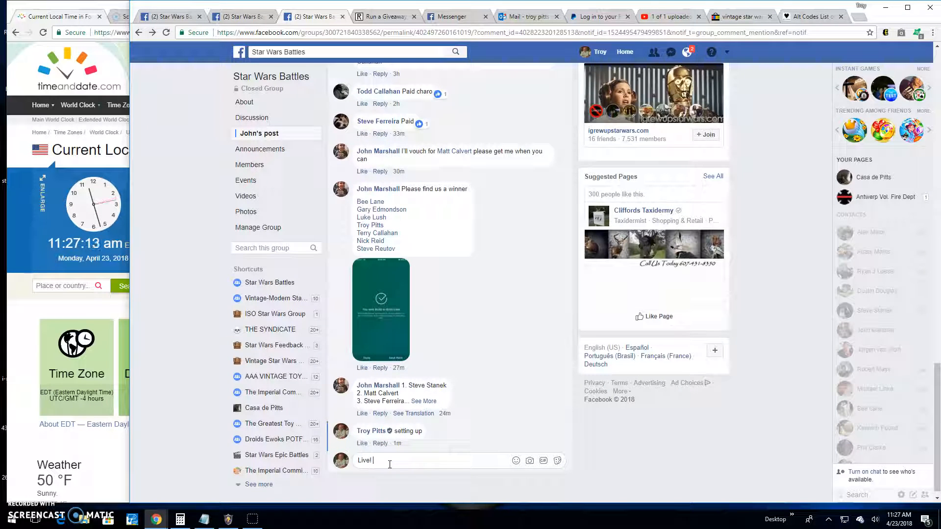
pyautogui.write('1127 am')
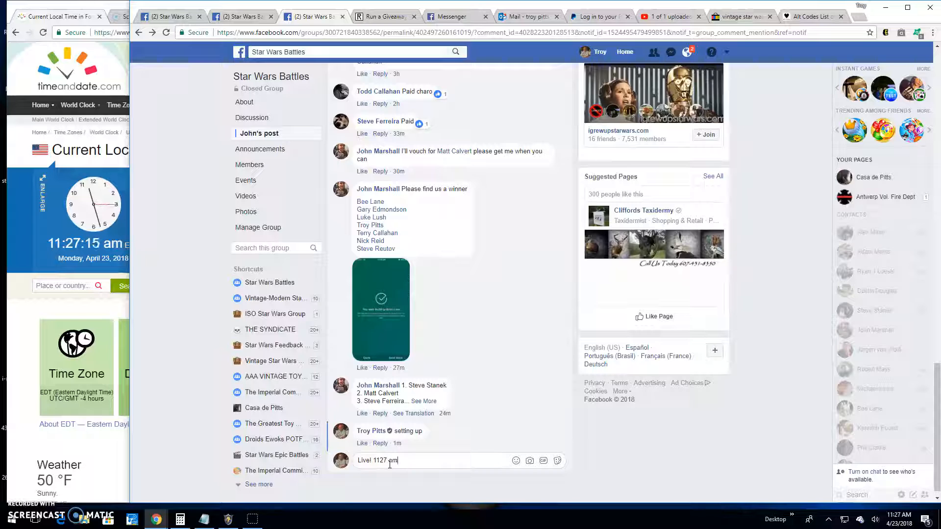
pyautogui.press('enter')
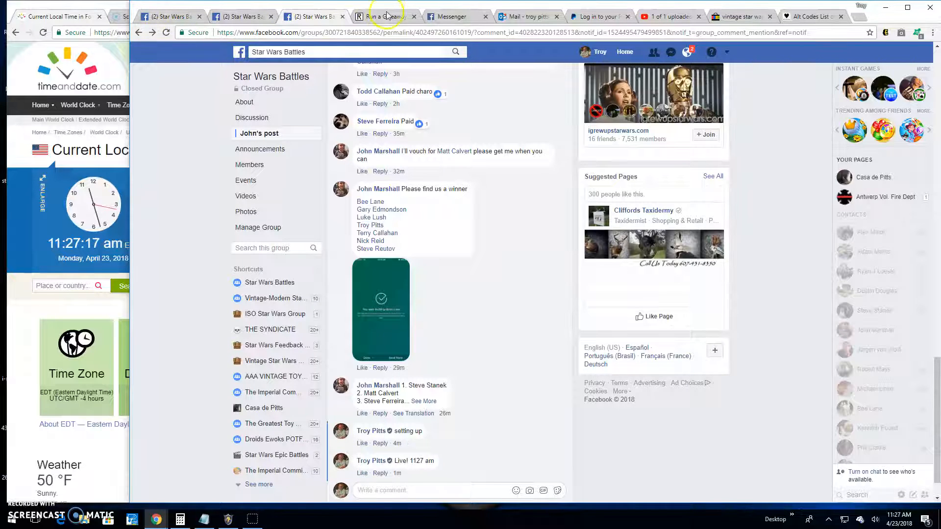
pyautogui.click(385, 16)
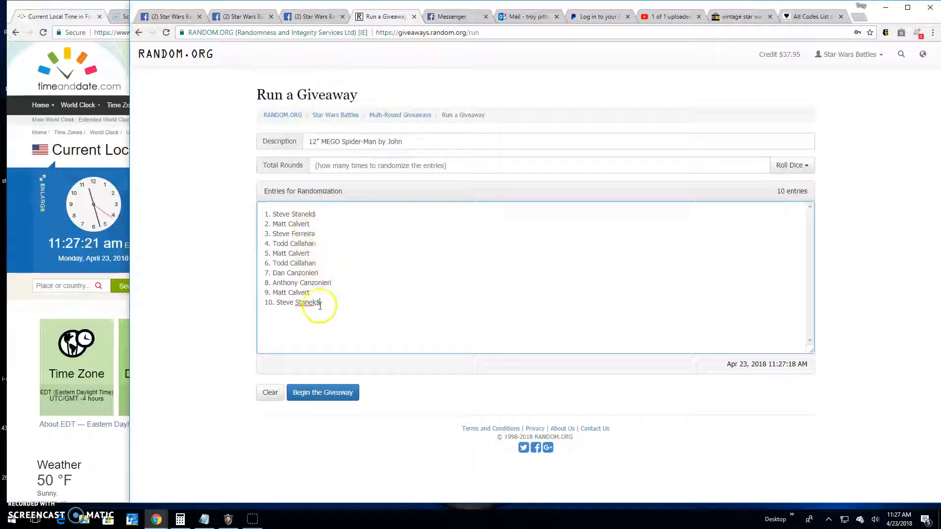
# Roll 2d6 to set 9 total rounds and begin the giveaway for ten entries.
pyautogui.click(791, 165)
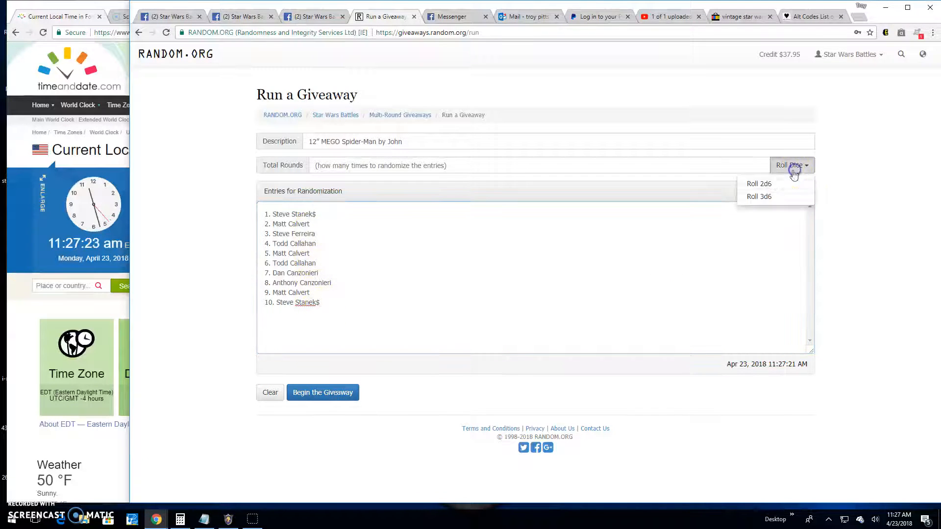
pyautogui.click(759, 184)
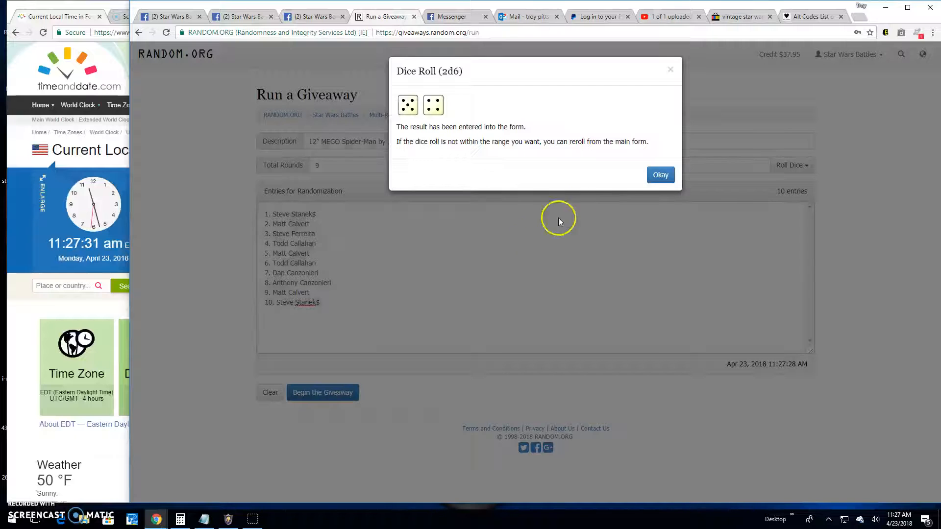
pyautogui.click(660, 174)
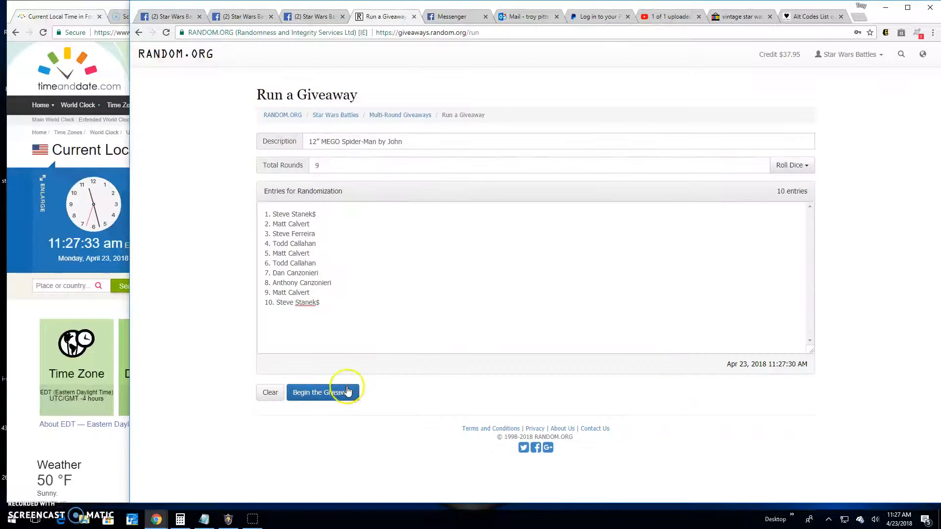
pyautogui.click(323, 392)
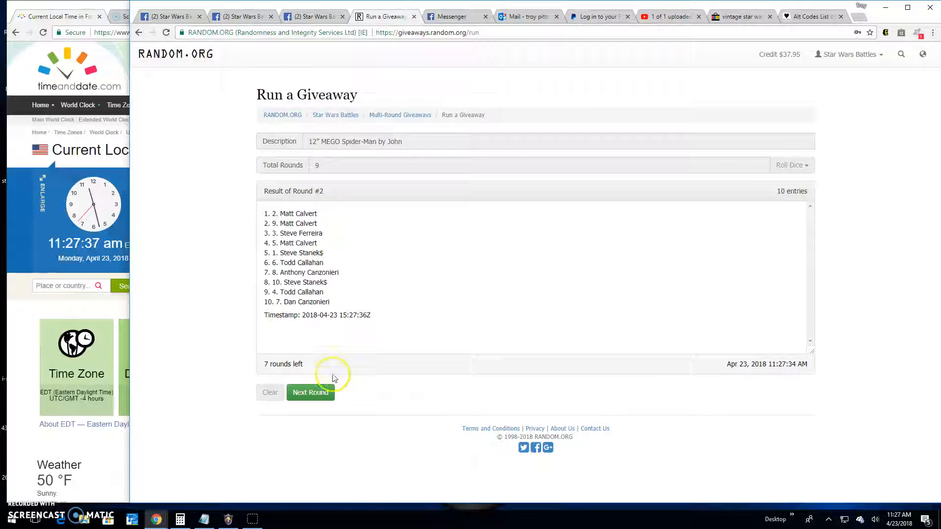
# Draw successive rounds until Result of Round #8 appears, leaving only the final round.
pyautogui.click(310, 393)
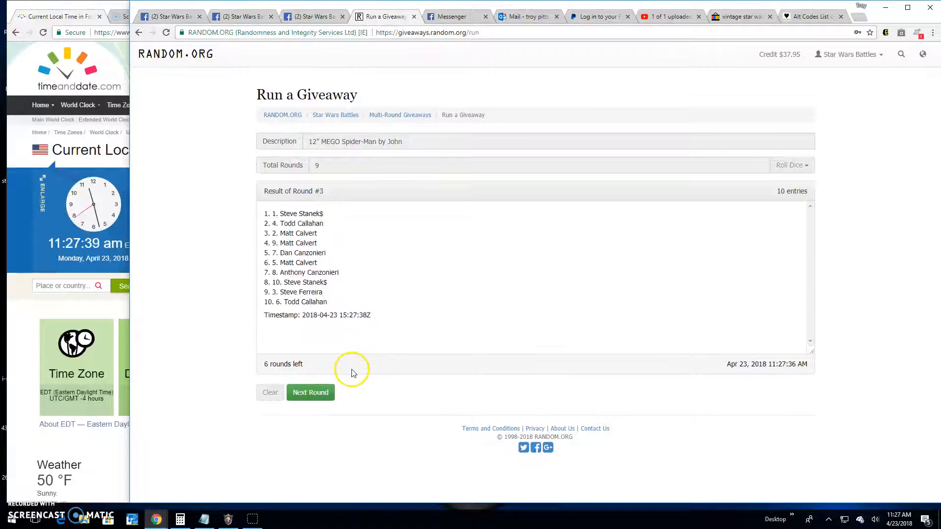
pyautogui.click(311, 392)
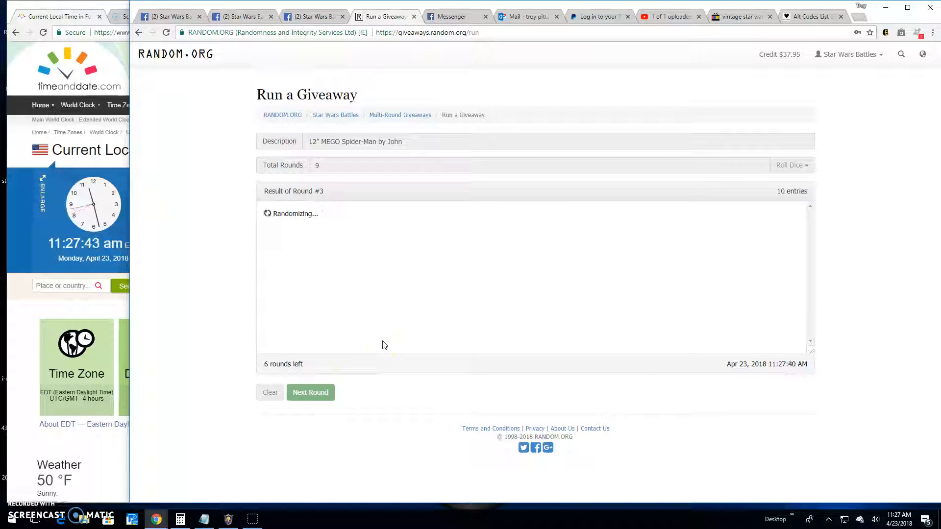
pyautogui.click(310, 392)
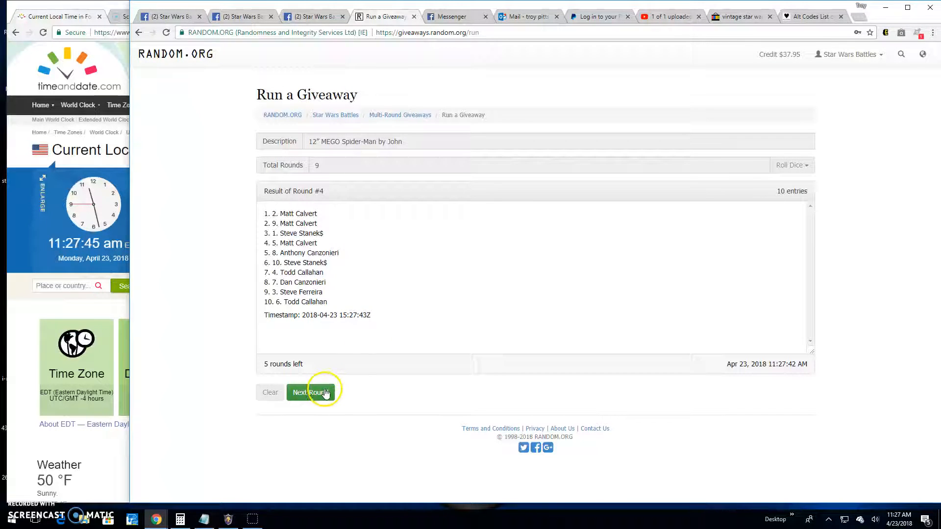
pyautogui.click(311, 392)
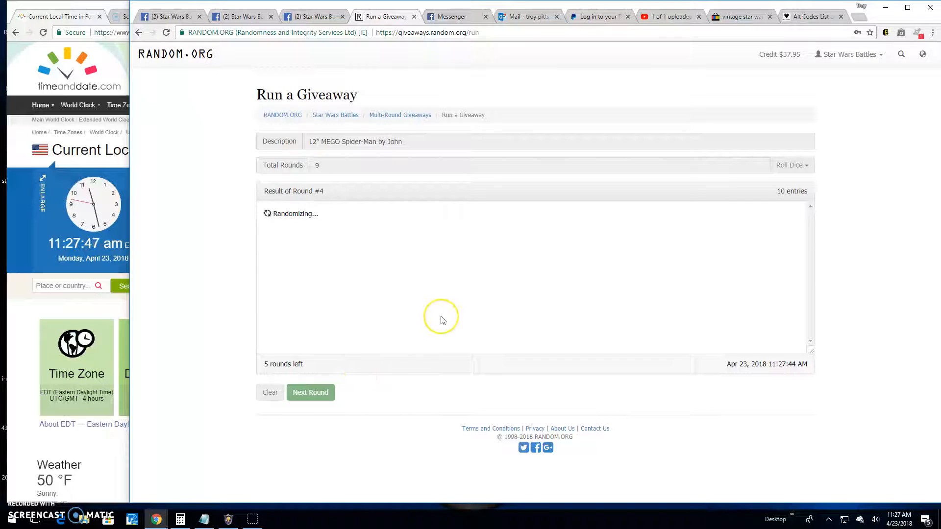
pyautogui.click(311, 392)
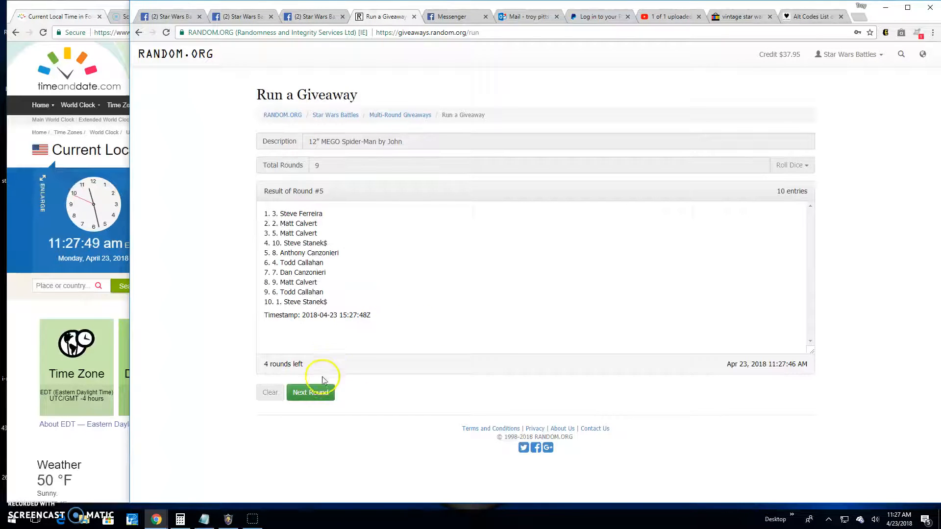
pyautogui.click(310, 392)
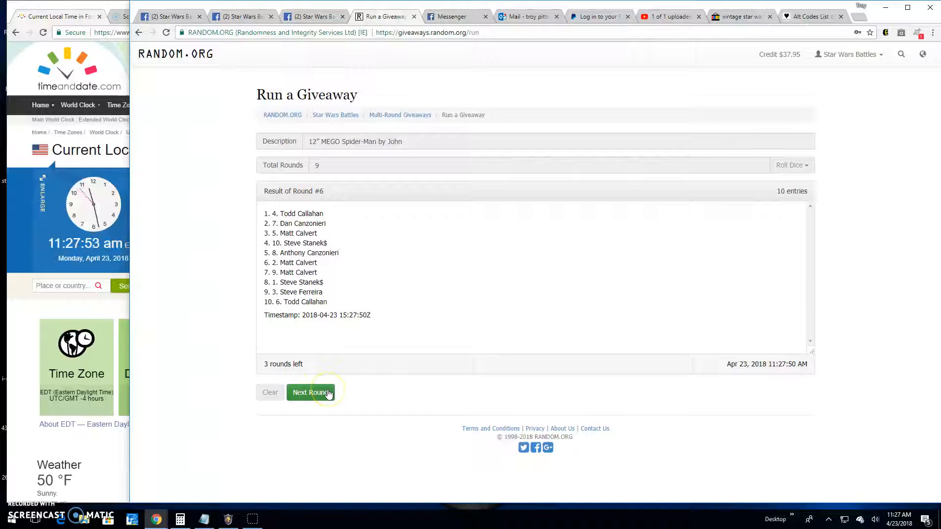
pyautogui.click(311, 392)
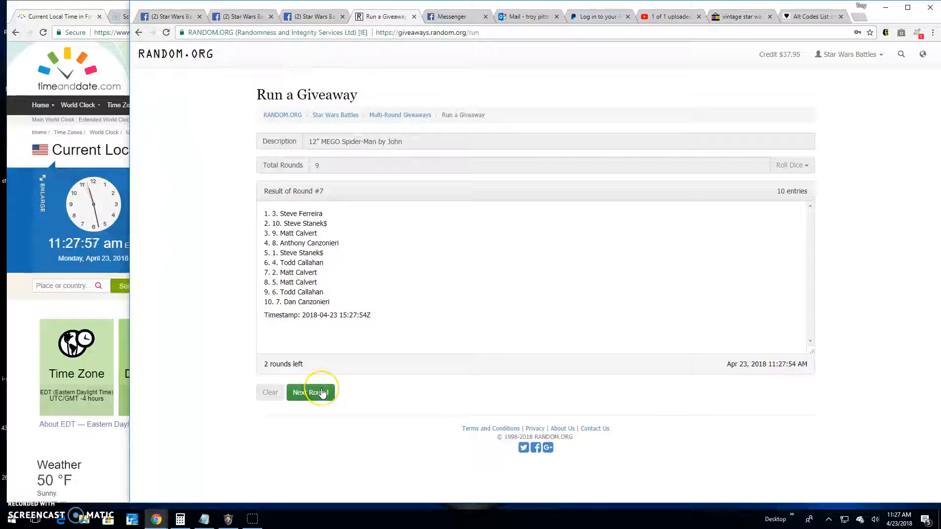
pyautogui.click(311, 393)
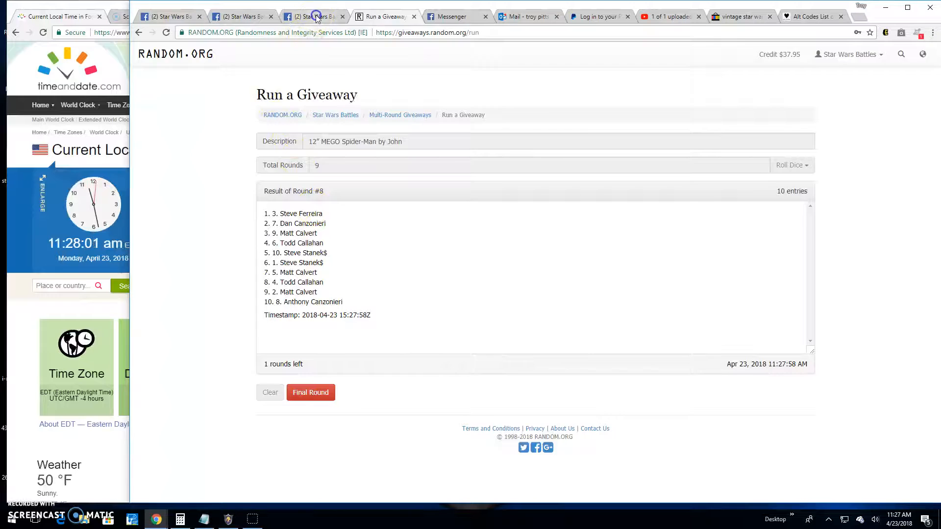
# Switch to the Facebook group discussion tab.
pyautogui.click(312, 17)
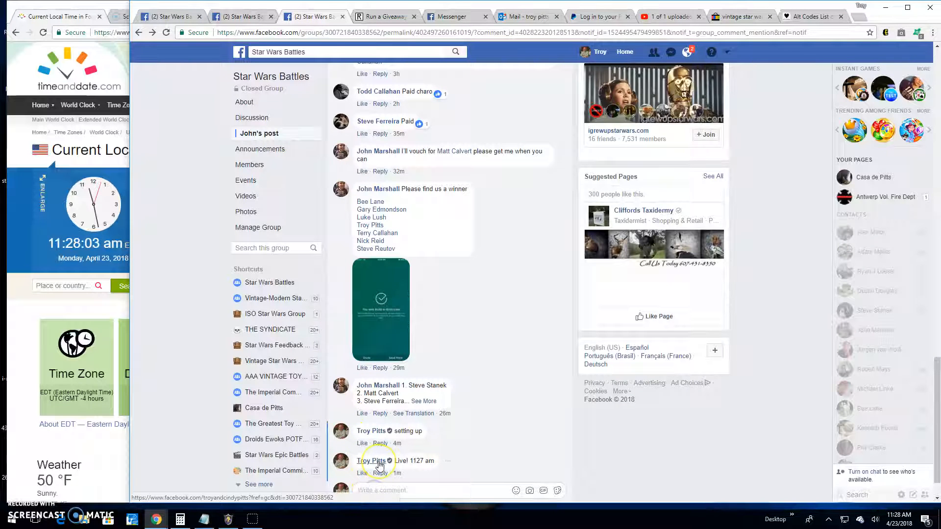
pyautogui.moveTo(371, 461)
pyautogui.write('Final round! good luck!')
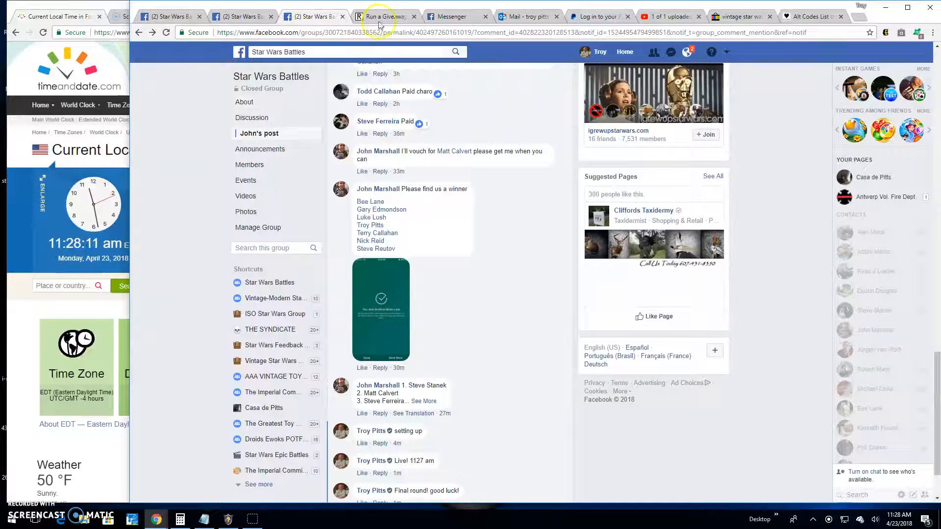
# Draw the ninth round, review the verification page, then start a Facebook comment.
pyautogui.click(381, 16)
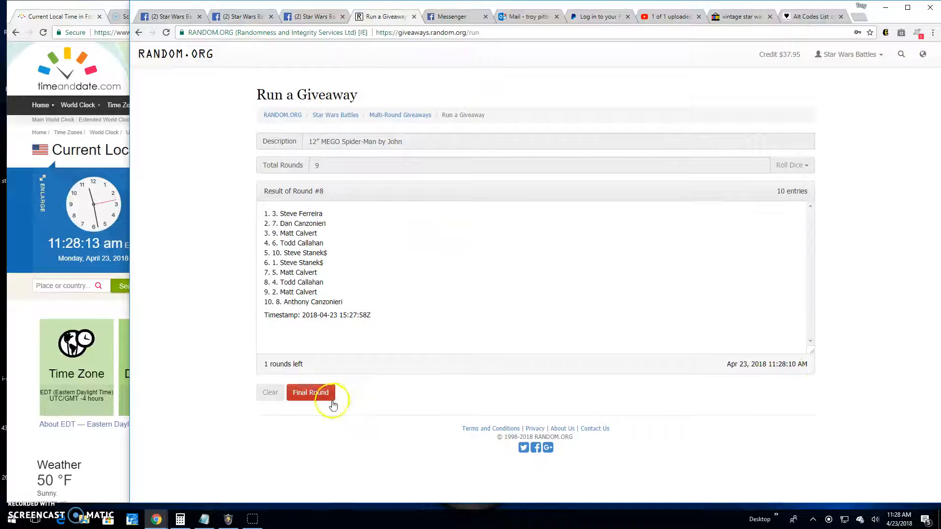
pyautogui.click(310, 392)
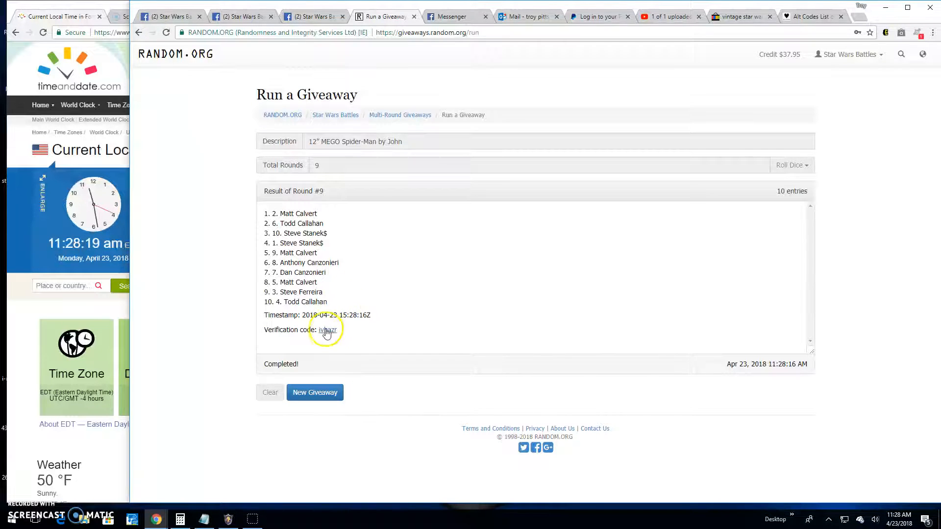
pyautogui.click(327, 329)
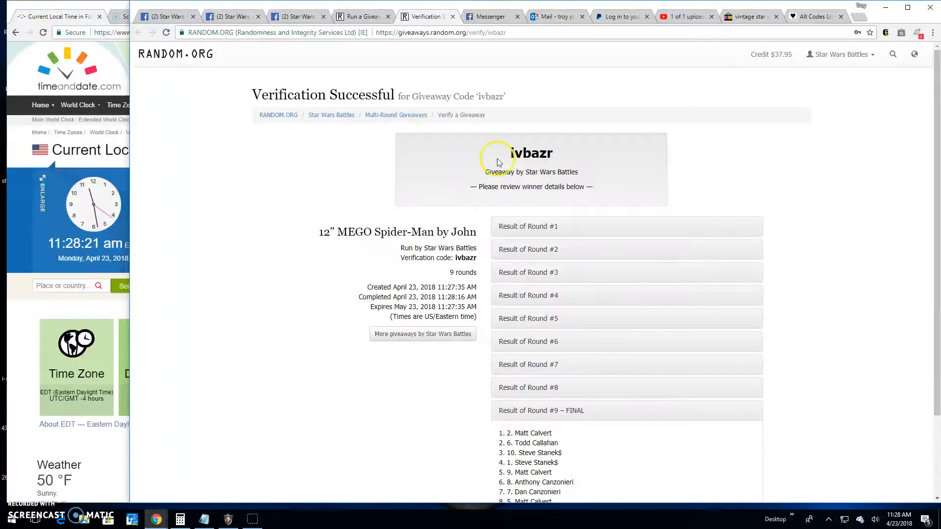
pyautogui.scroll(-3)
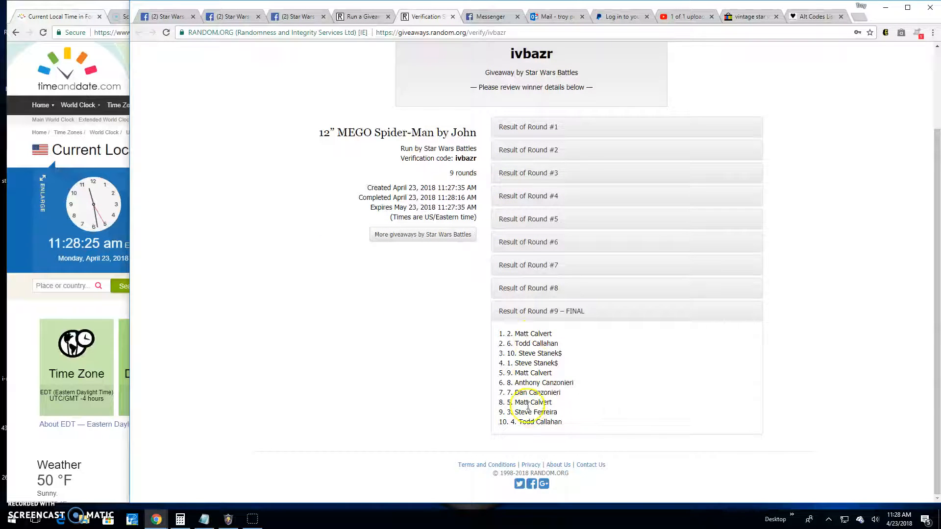
pyautogui.click(298, 16)
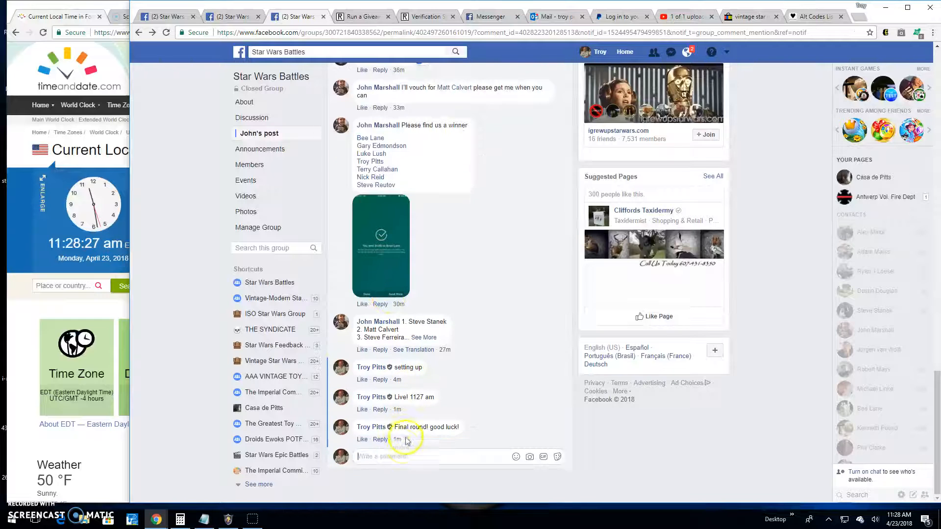
pyautogui.write('Do')
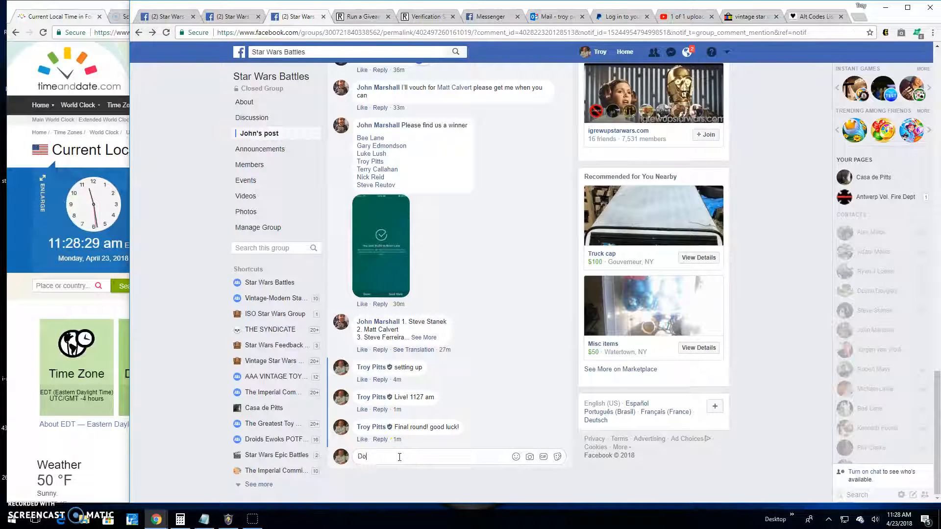